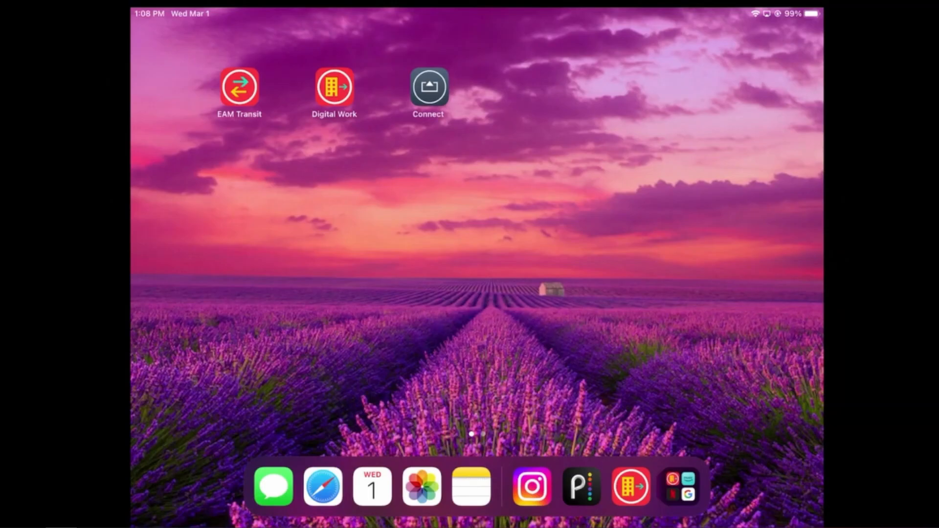
- Launch the Digital Work app from the iPad home screen
click(334, 88)
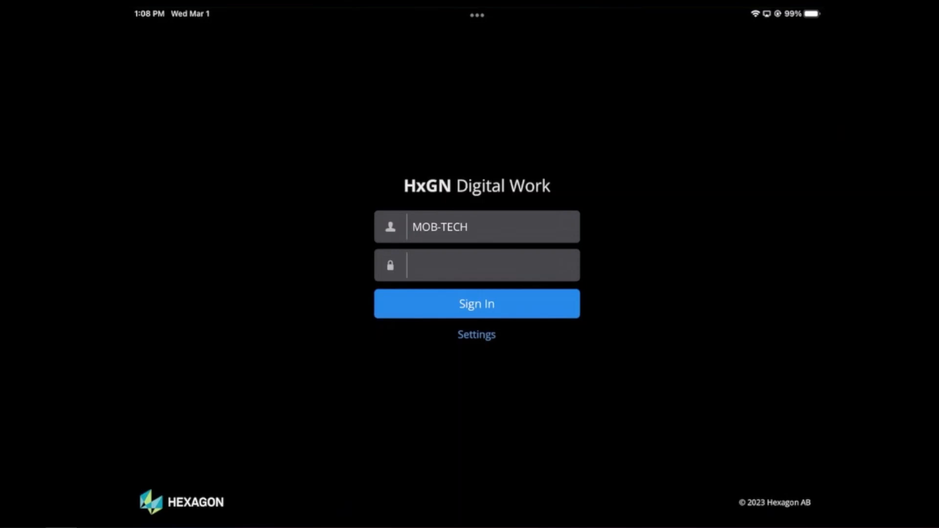
click(476, 334)
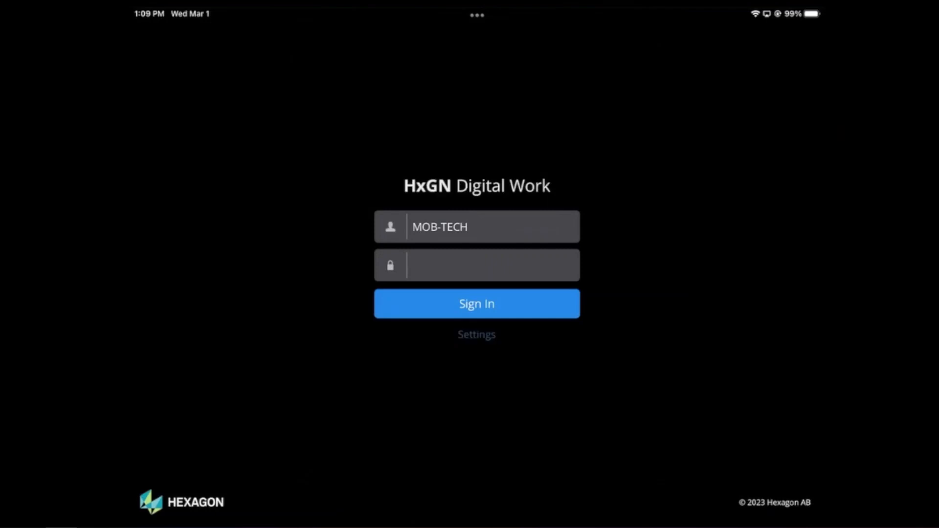
click(477, 334)
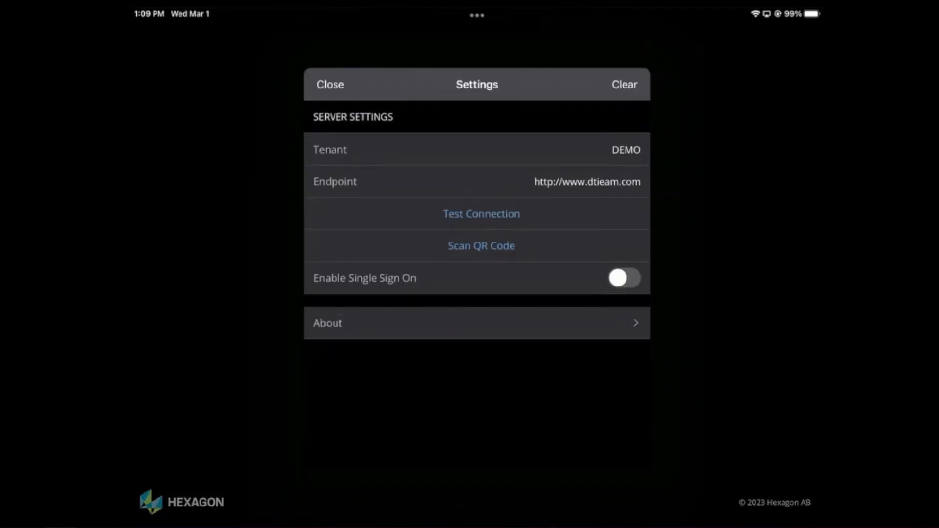
click(481, 246)
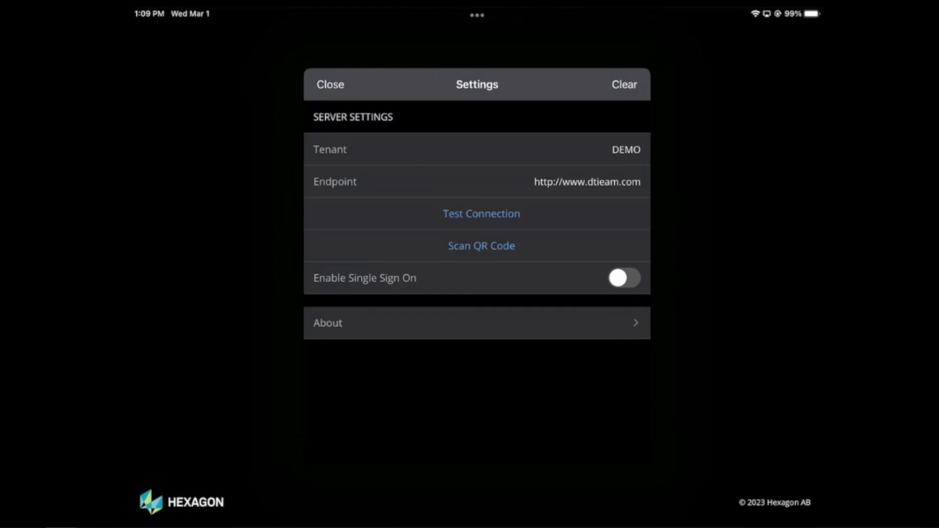
click(329, 85)
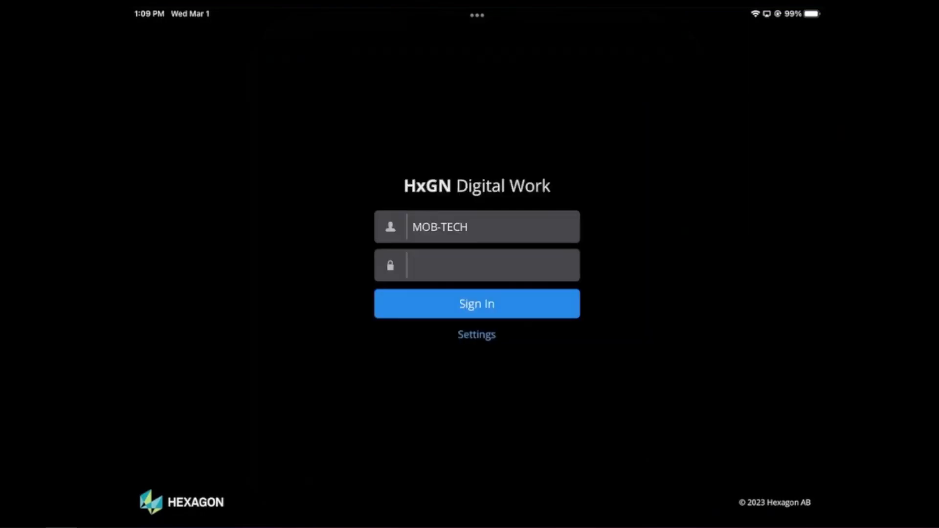
- Sign in, then open Work > Work Orders to list the four open work orders
click(491, 265)
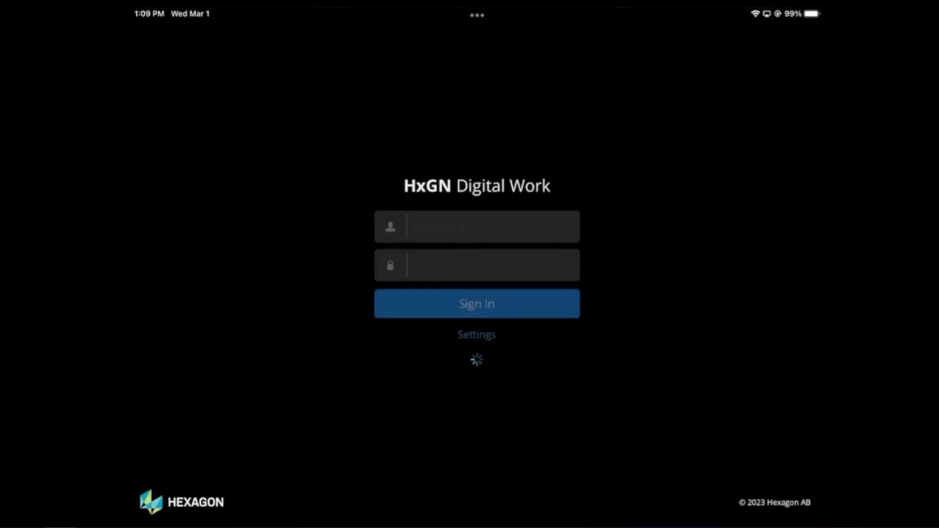
click(476, 303)
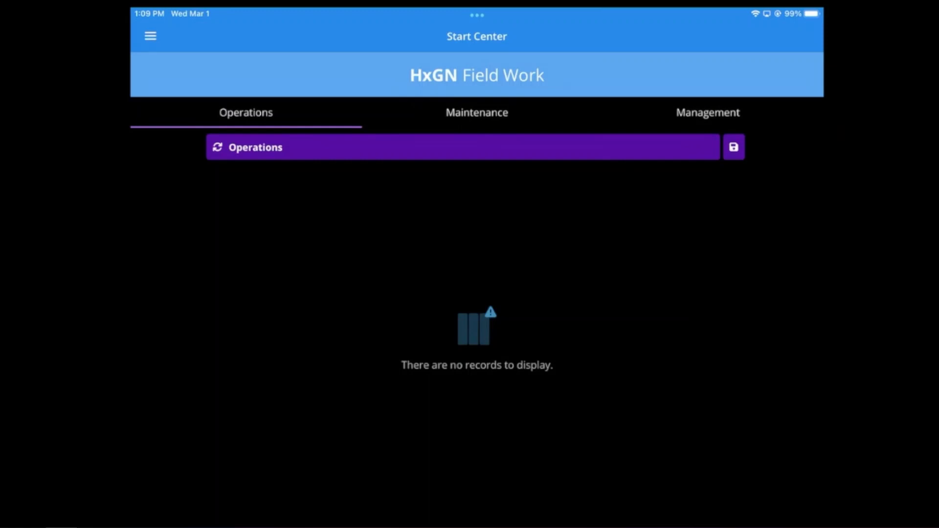
click(150, 36)
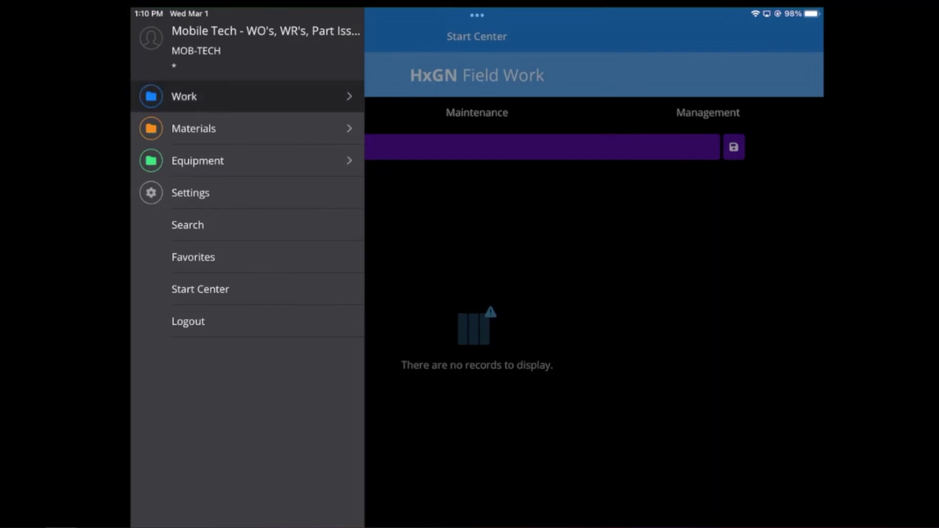
click(184, 96)
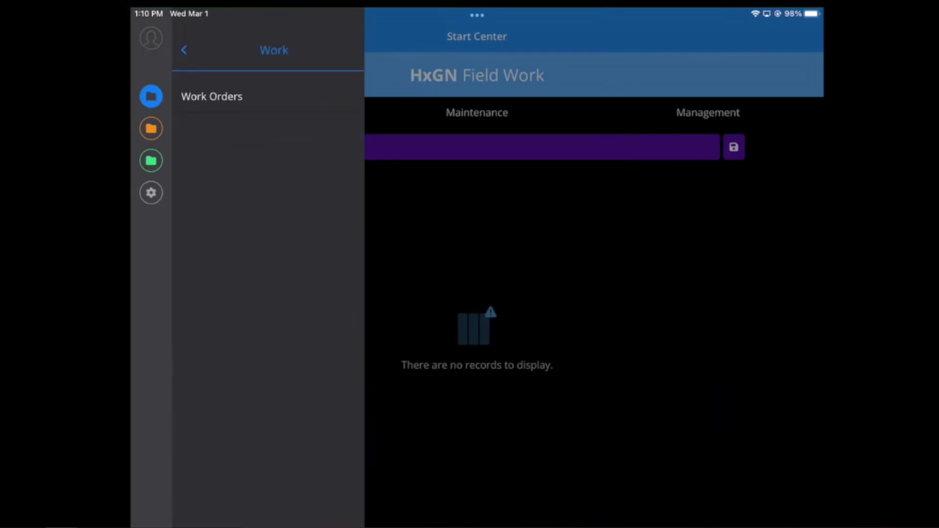
click(212, 96)
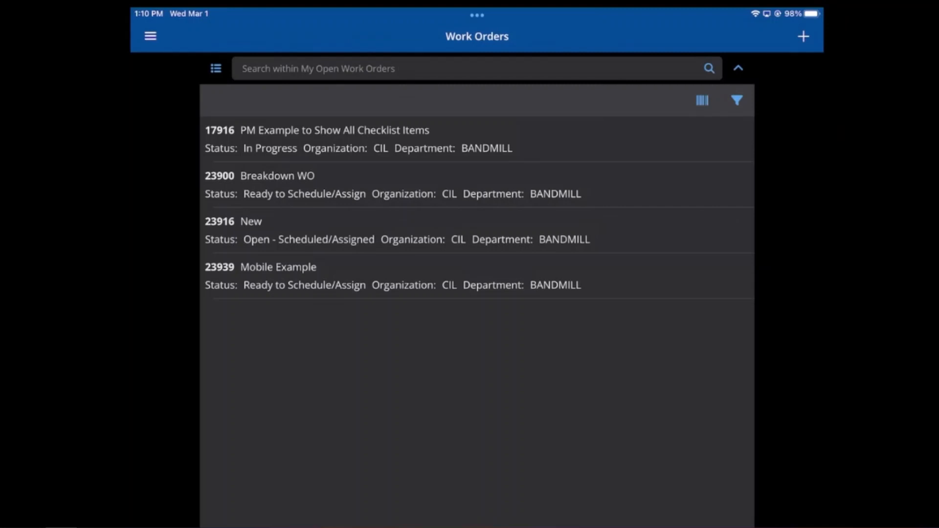
- Open a work order from the open work orders list
click(278, 267)
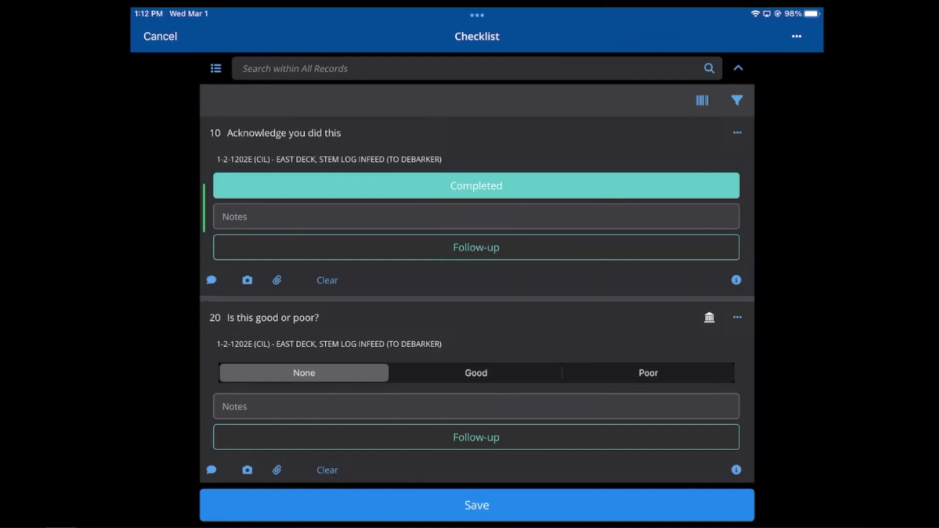
- Answer checklist item 20 as Good and scroll further down the checklist
scroll(down, 3)
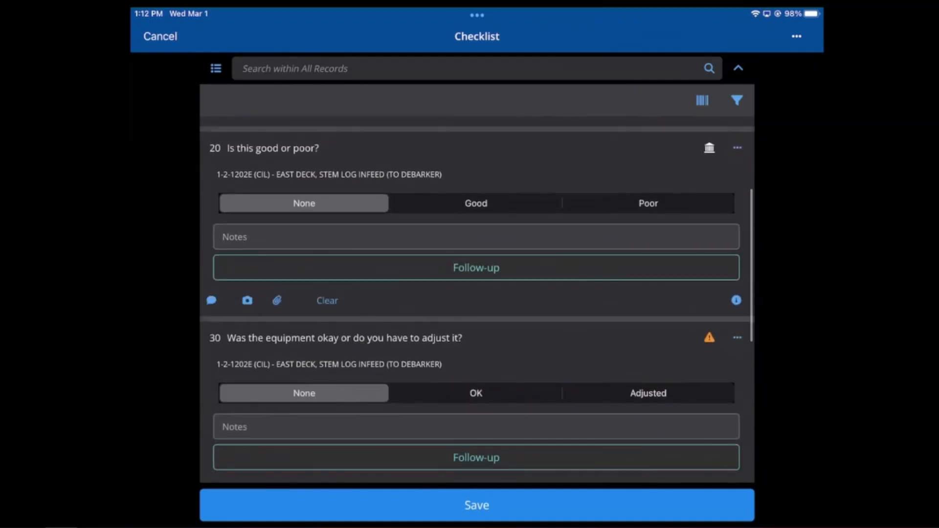
click(476, 203)
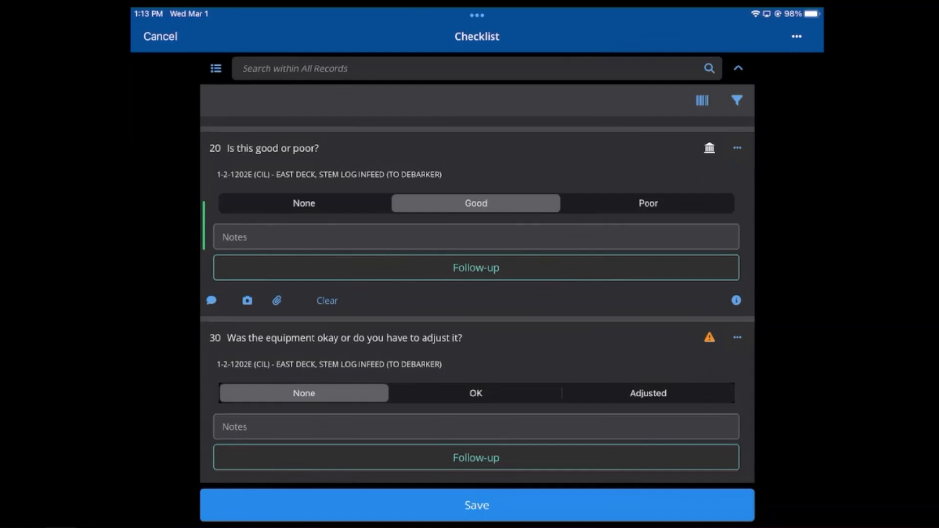
scroll(down, 3)
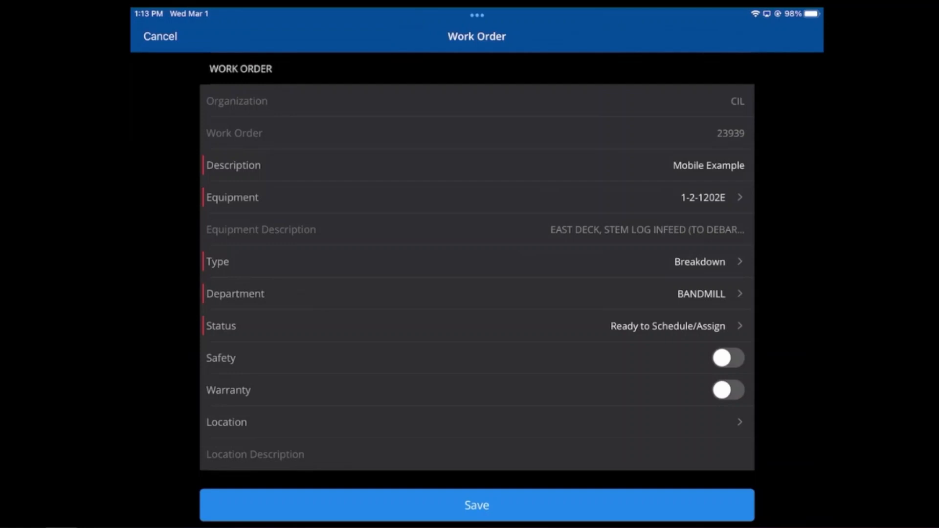
- Pick a new status for the work order from the Status list
scroll(down, 3)
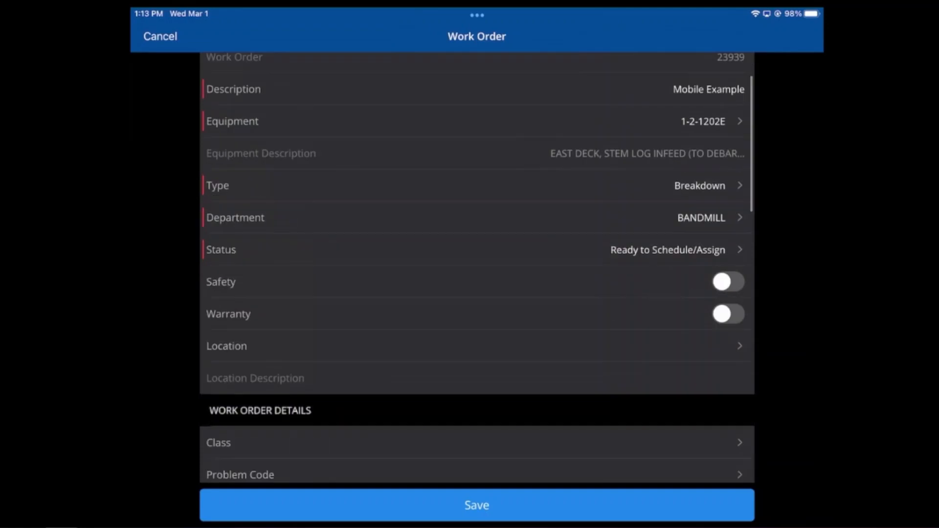
click(476, 250)
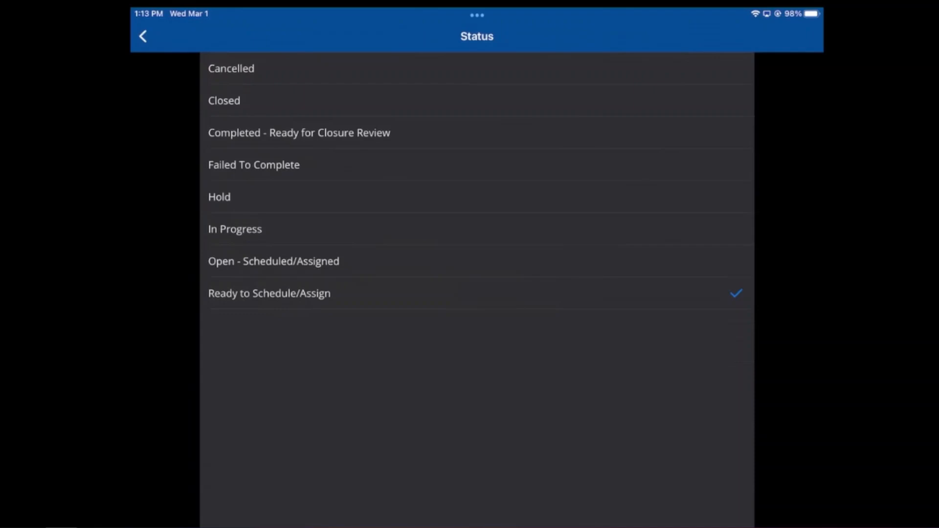
click(269, 293)
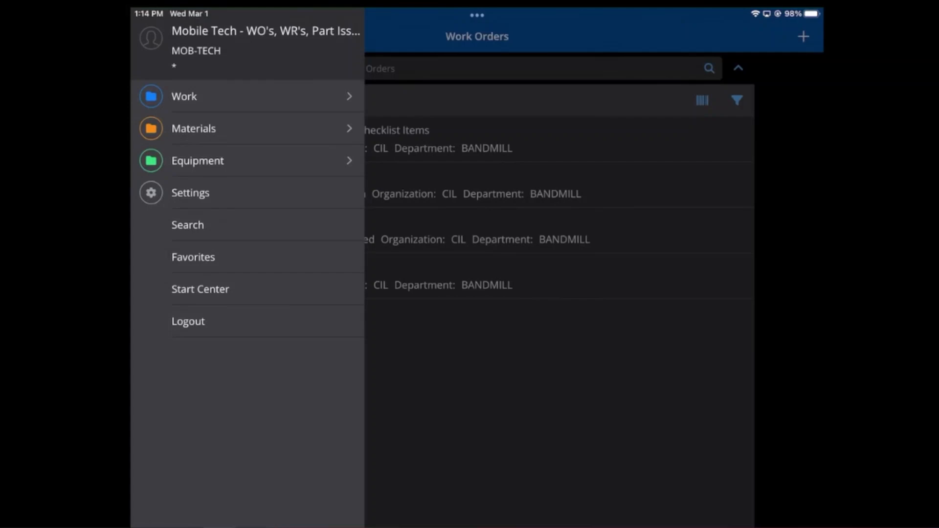
- Browse Materials > Transactions, back out to the main menu, and log out
click(193, 129)
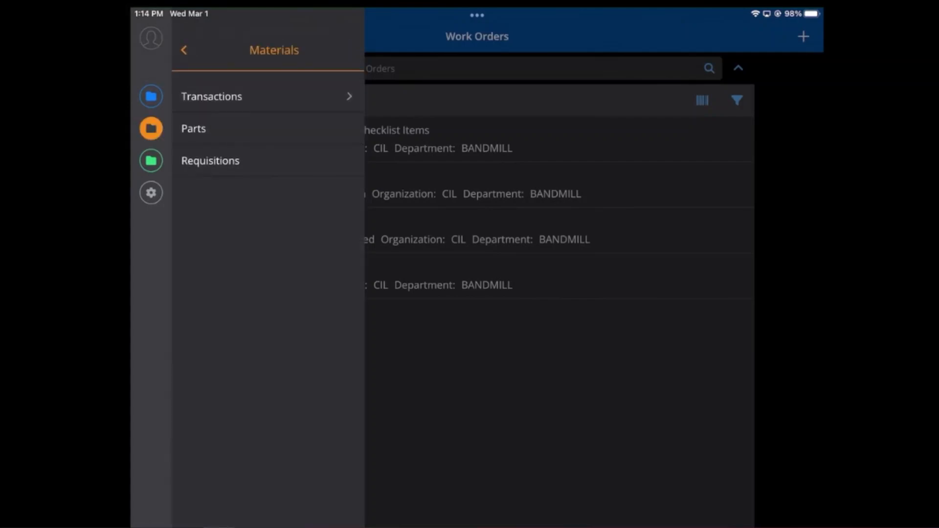
click(211, 95)
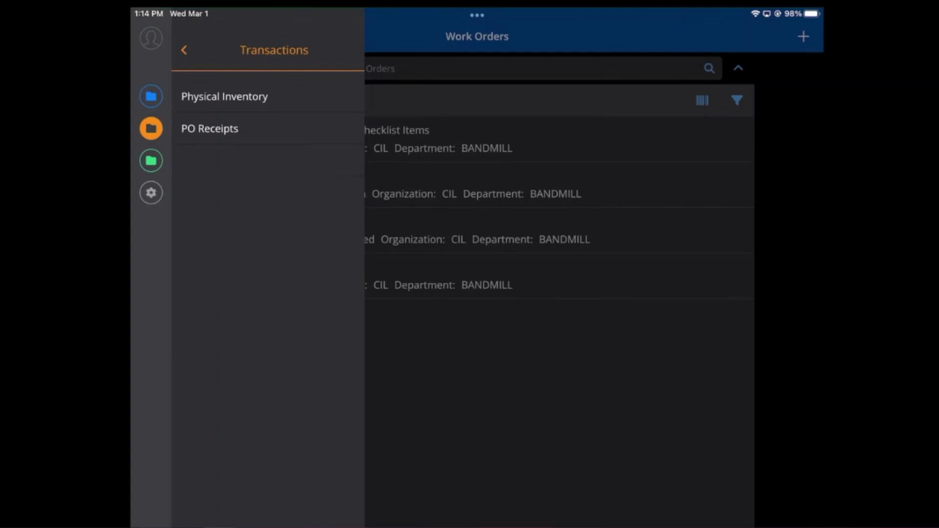
click(184, 50)
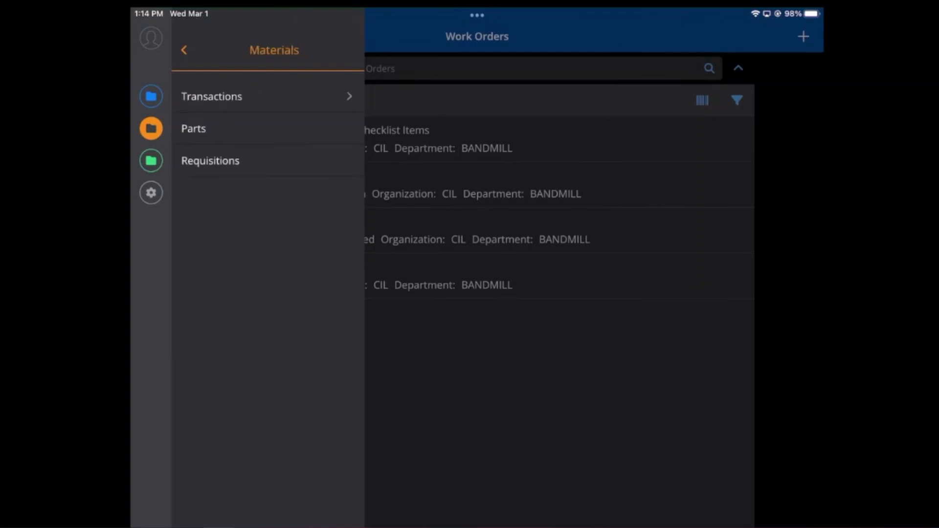
click(185, 50)
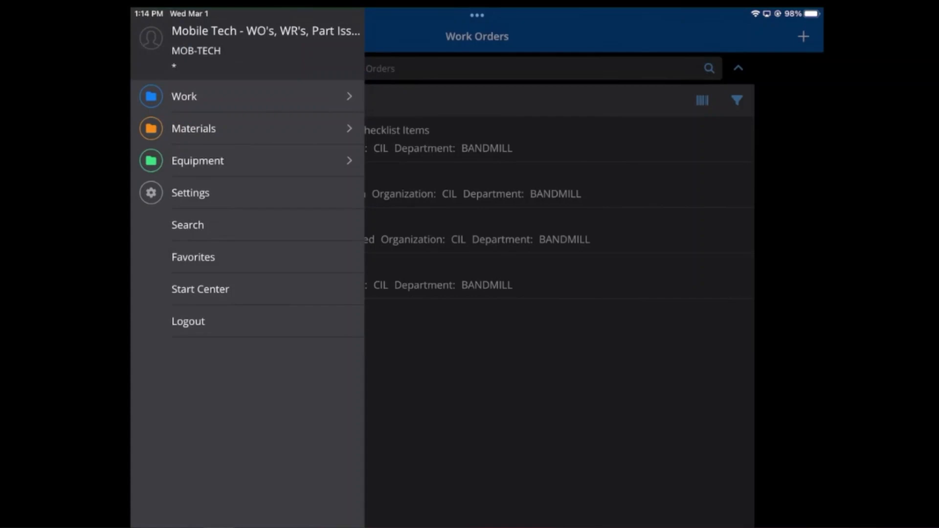
click(187, 321)
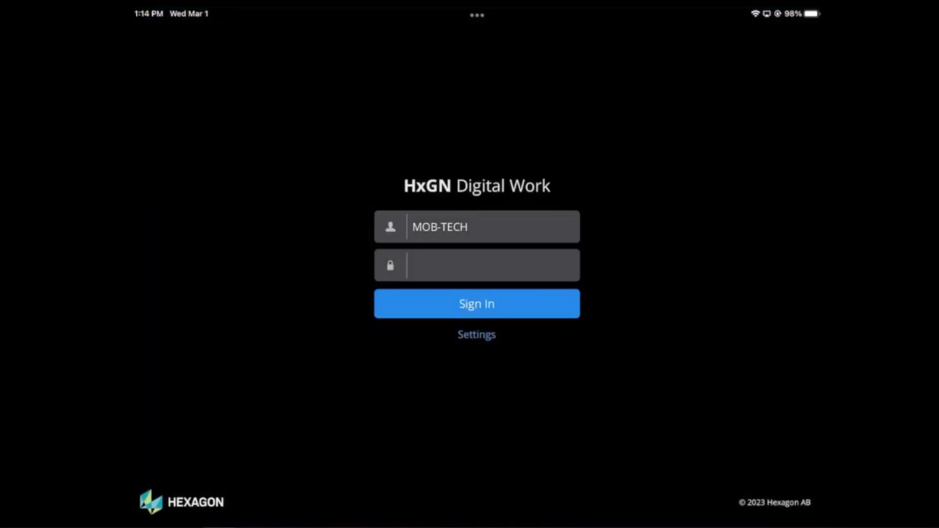